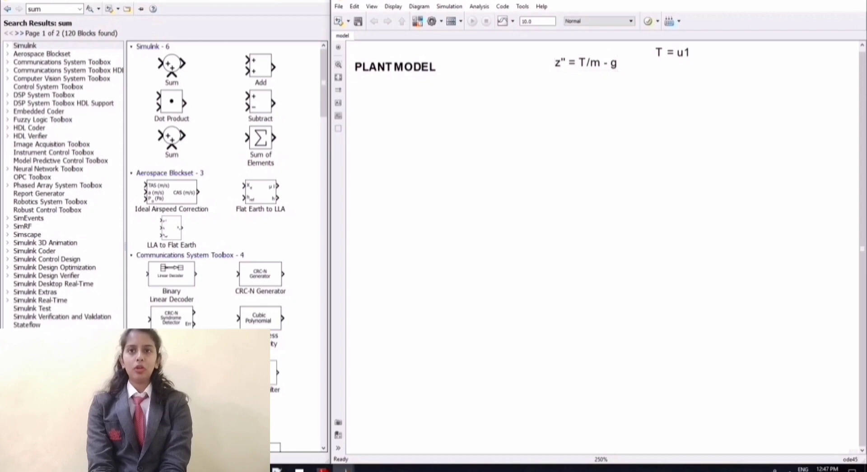
Add a Sum block and set its list of signs to +-.
{"action": "left_click_drag", "start_coordinate": [171, 66], "coordinate": [469, 184]}
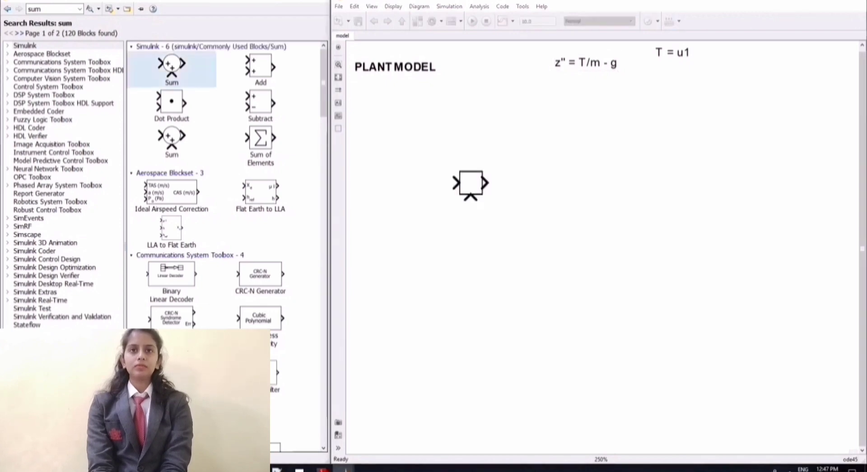
{"action": "double_click", "coordinate": [470, 183]}
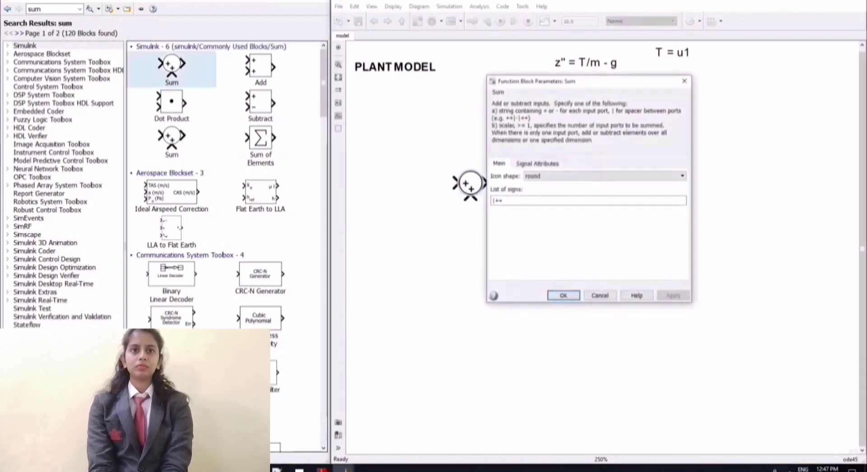
{"action": "left_click", "coordinate": [588, 201]}
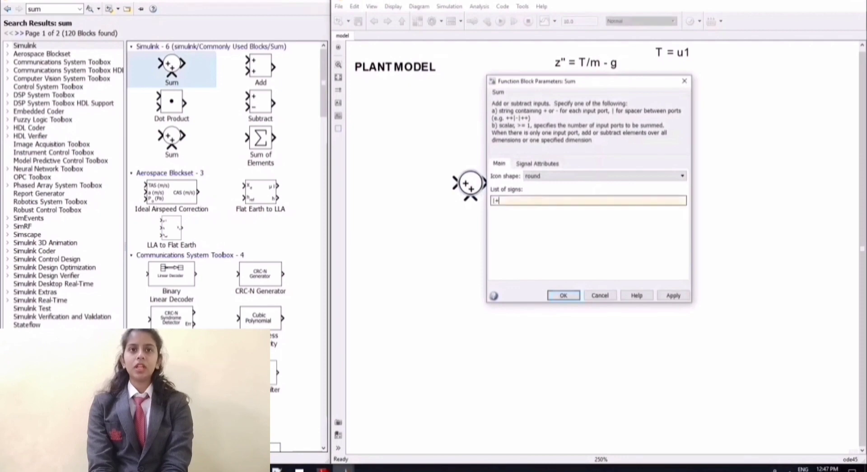
{"action": "left_click", "coordinate": [563, 295]}
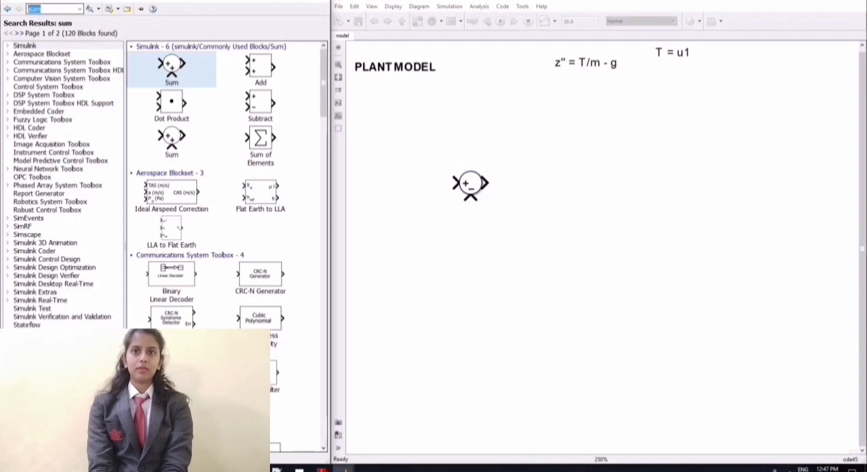
Add Constant blocks g and u1 with value 9.81, with g feeding the sum.
{"action": "type", "text": "constant"}
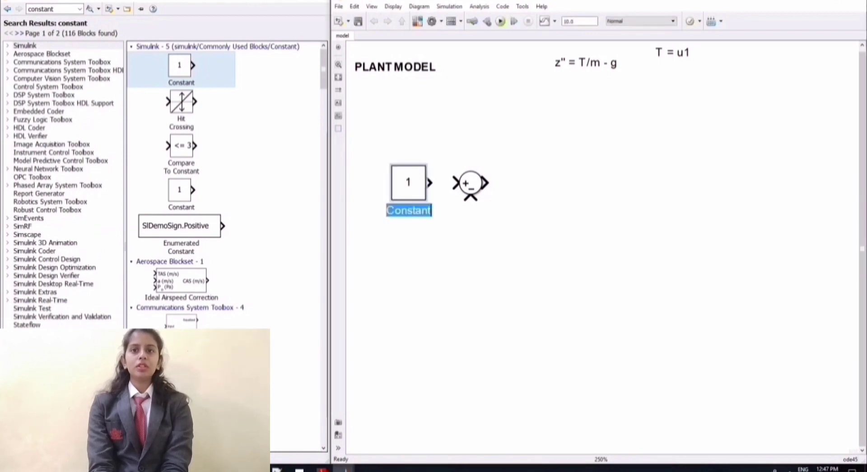
{"action": "double_click", "coordinate": [409, 183]}
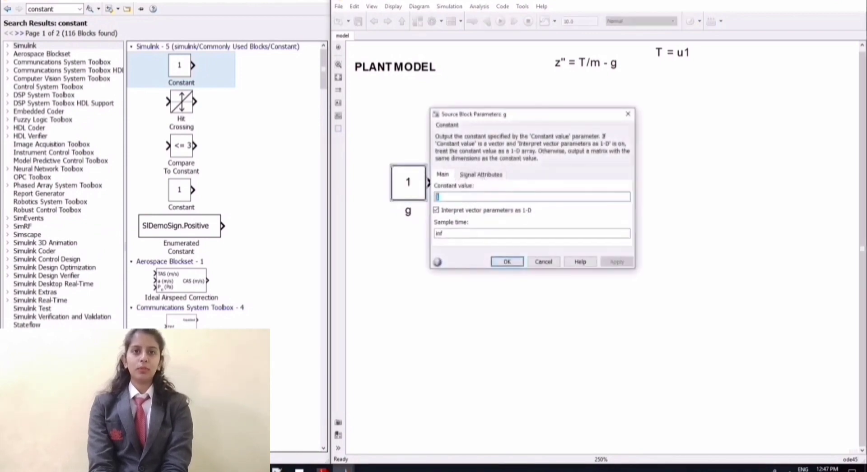
{"action": "left_click", "coordinate": [506, 262]}
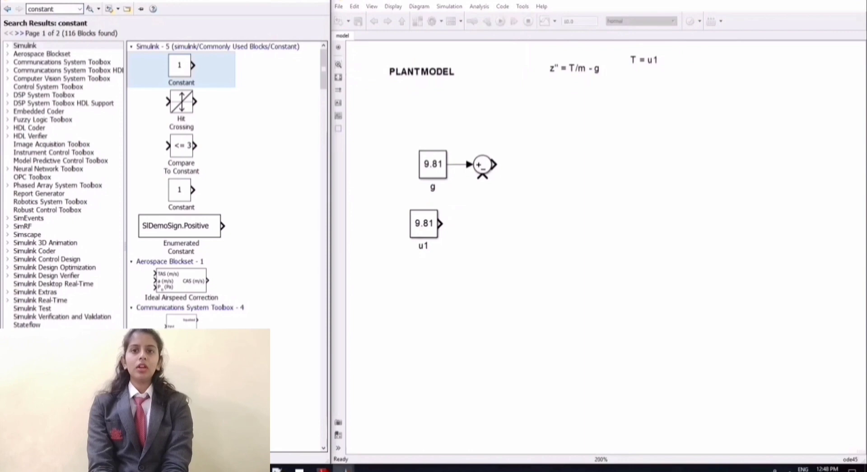
Add a Gain block beside u1 with gain 1/0.2, labelled 1/m.
{"action": "type", "text": "gain"}
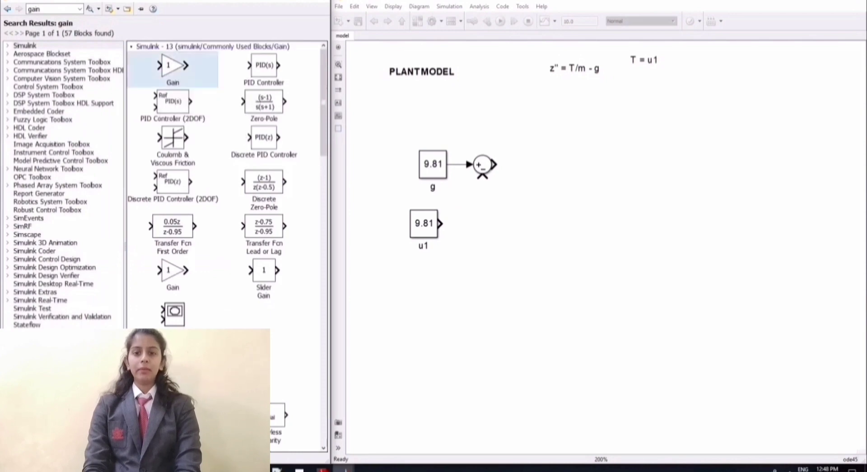
{"action": "left_click_drag", "start_coordinate": [173, 65], "coordinate": [501, 224]}
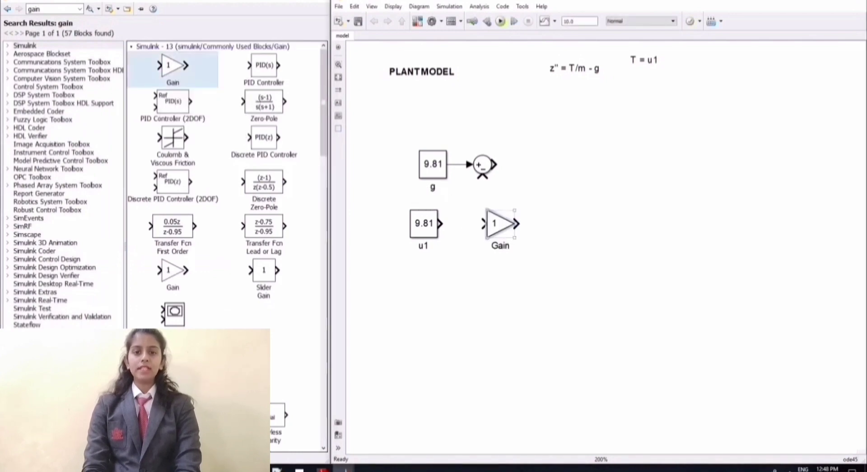
{"action": "double_click", "coordinate": [494, 223]}
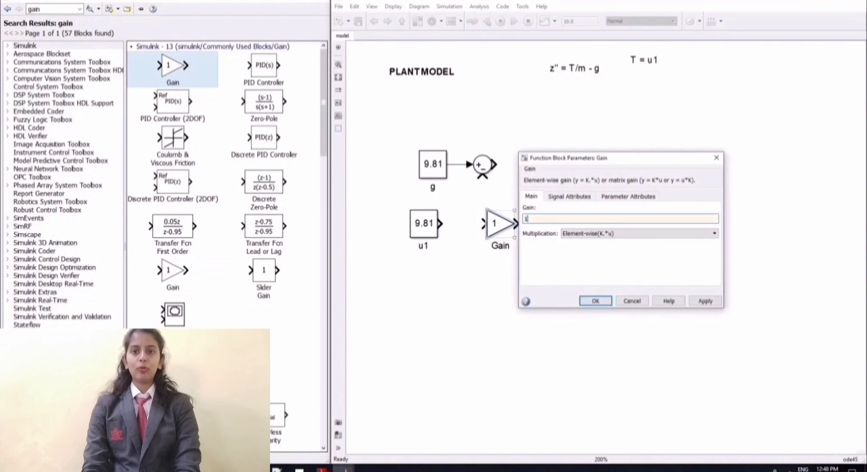
{"action": "type", "text": "/0"}
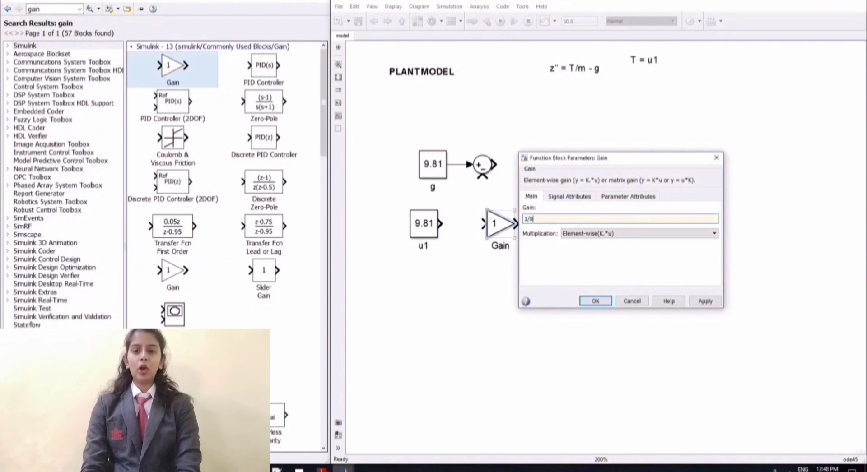
{"action": "left_click", "coordinate": [595, 301]}
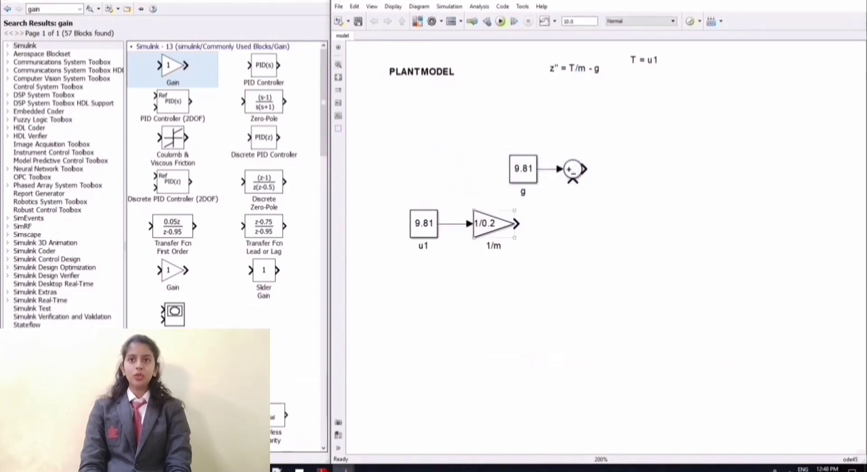
Wire u1 through the 1/m gain into the sum block's second input.
{"action": "left_click_drag", "start_coordinate": [516, 224], "coordinate": [573, 177]}
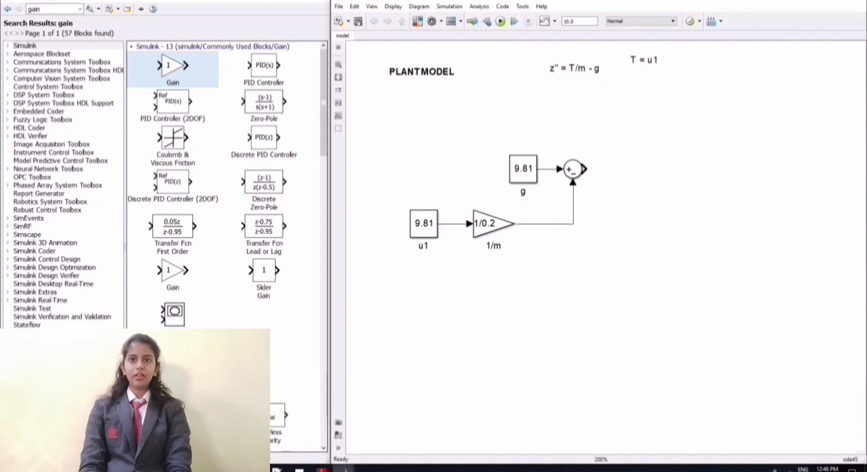
{"action": "left_click", "coordinate": [572, 170]}
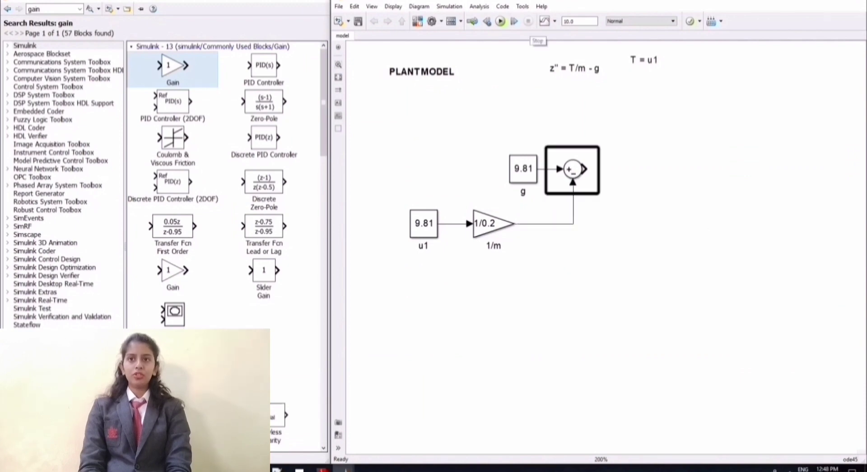
{"action": "left_click", "coordinate": [574, 68]}
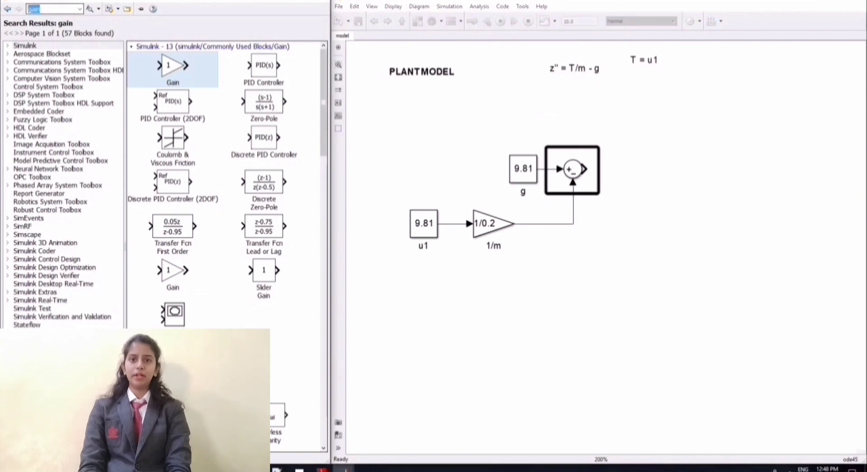
Find the Integrator block and chain two integrators from the sum into output Z.
{"action": "type", "text": "integrao"}
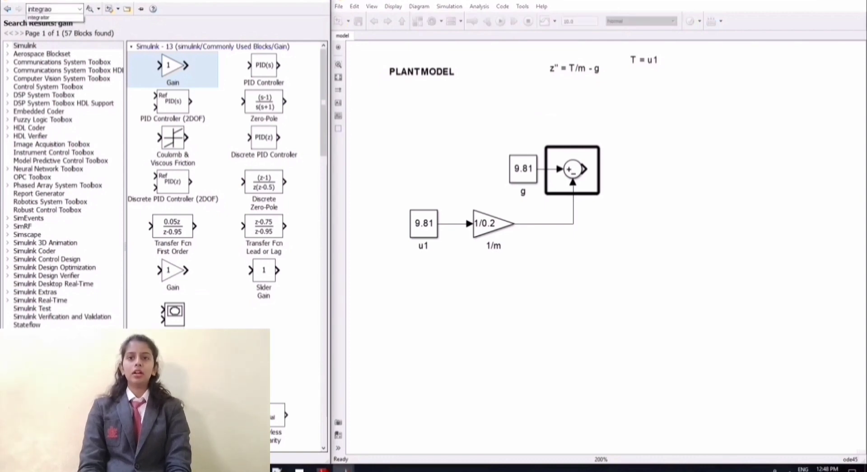
{"action": "type", "text": "integrate"}
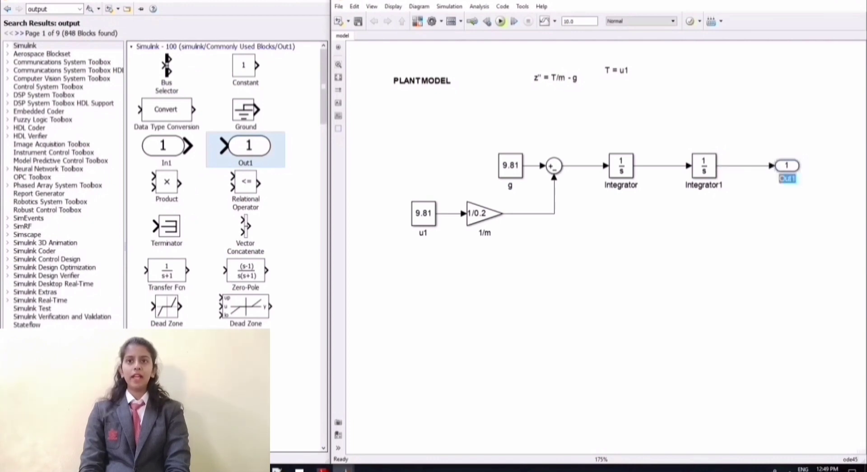
{"action": "type", "text": "z"}
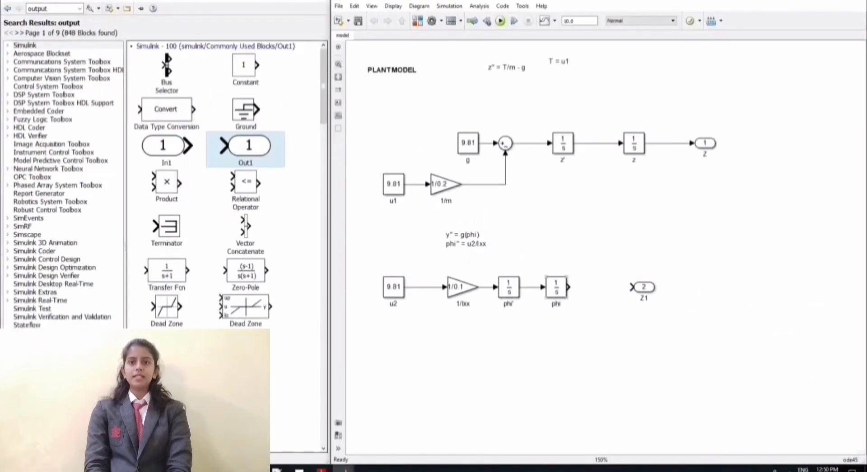
Name the second output port phi and place a copy of the 1/m gain, editing its value.
{"action": "left_click", "coordinate": [556, 287]}
{"action": "type", "text": "angle"}
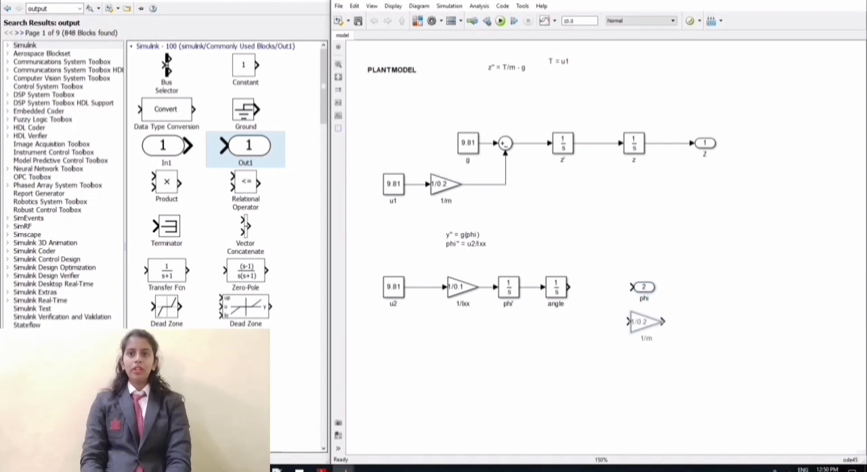
{"action": "left_click_drag", "start_coordinate": [646, 323], "coordinate": [617, 345]}
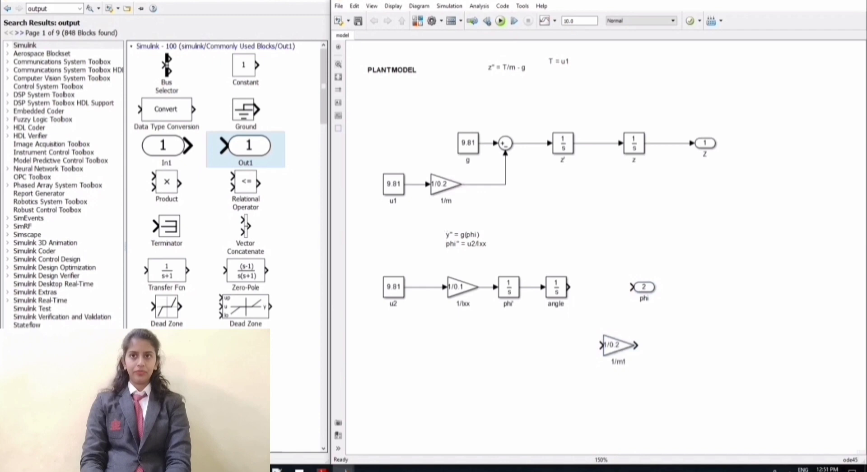
{"action": "double_click", "coordinate": [617, 345]}
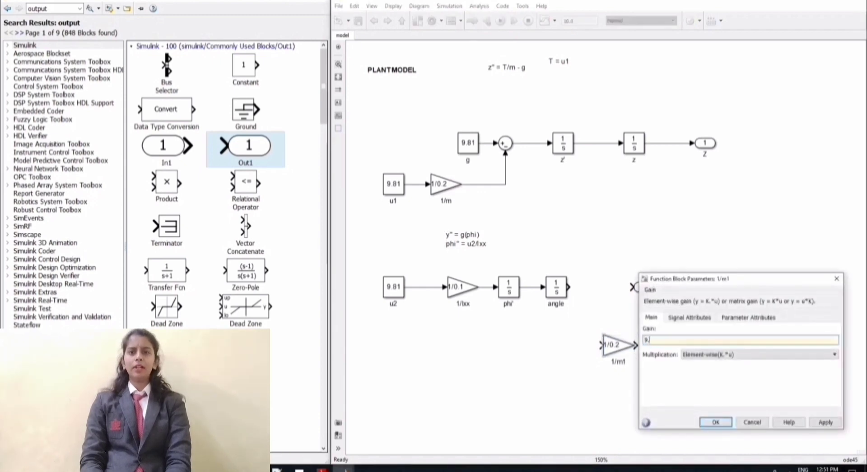
{"action": "left_click", "coordinate": [715, 421]}
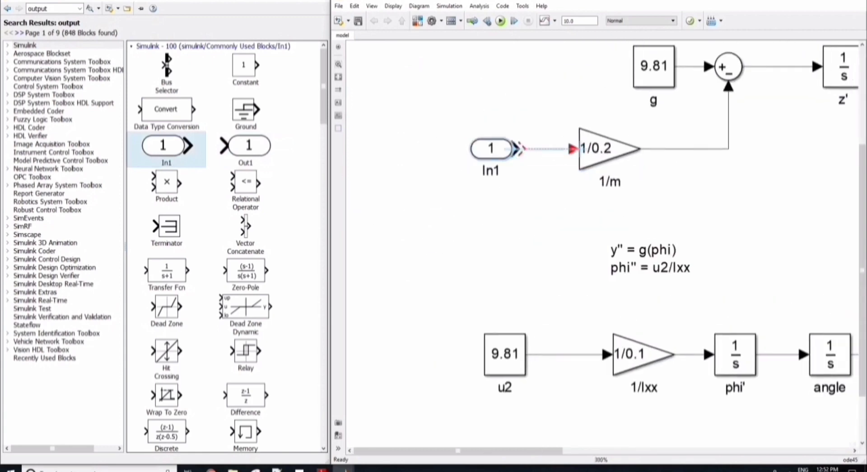
Feed PLANT's Z output back to a sum block and place a PID Controller in the loop.
{"action": "type", "text": "u1"}
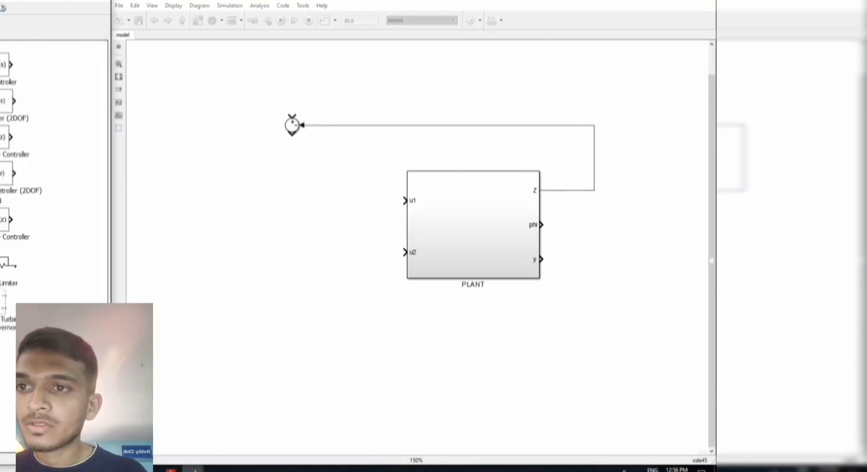
{"action": "left_click_drag", "start_coordinate": [22, 72], "coordinate": [306, 181]}
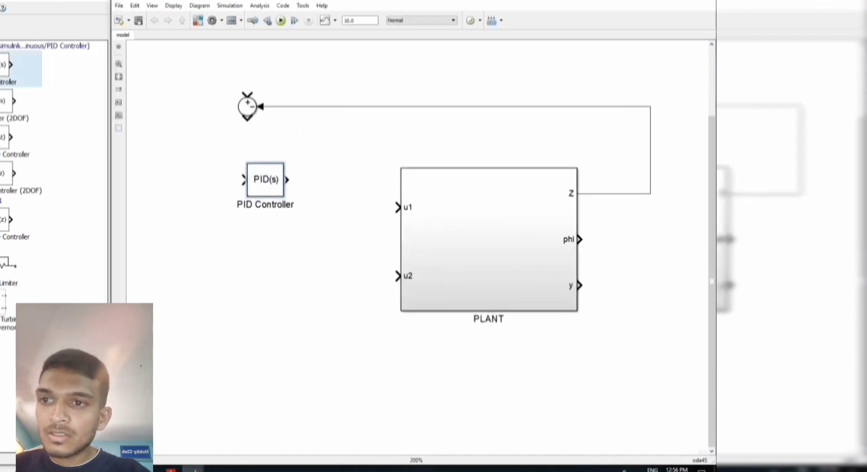
Wire sum output into the PID Controller and its output to PLANT u1, labelled T = u1.
{"action": "left_click_drag", "start_coordinate": [266, 179], "coordinate": [291, 206]}
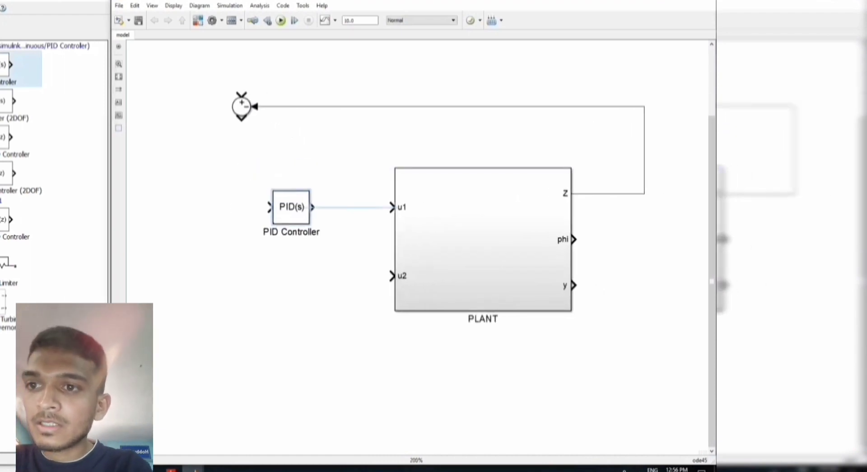
{"action": "double_click", "coordinate": [346, 202]}
{"action": "type", "text": "T = u1"}
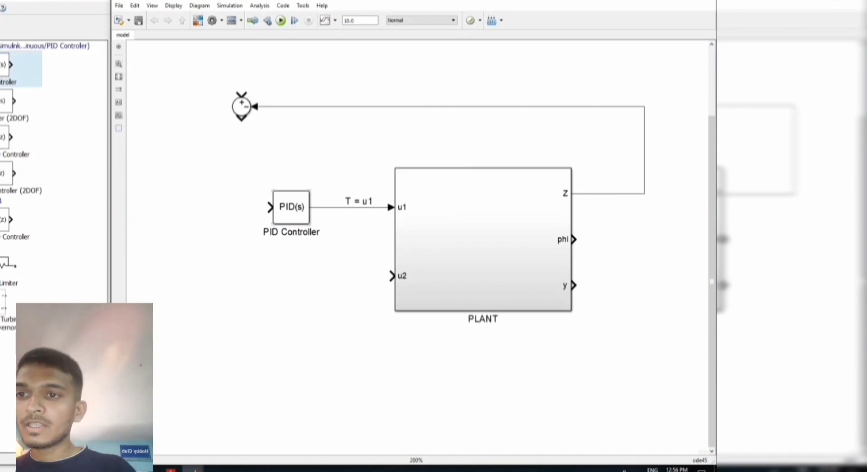
{"action": "left_click_drag", "start_coordinate": [241, 117], "coordinate": [269, 207]}
{"action": "type", "text": "Z"}
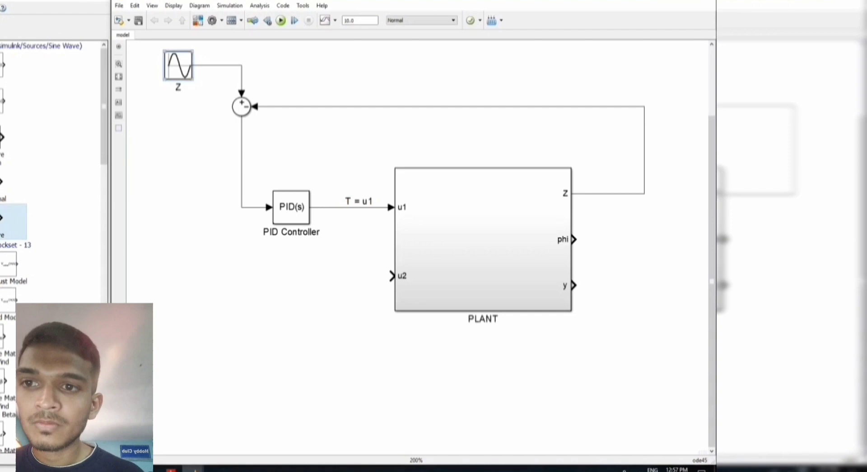
Confirm the Z sine-wave reference settings and start the Z CONTROLLER loop annotations.
{"action": "double_click", "coordinate": [178, 65]}
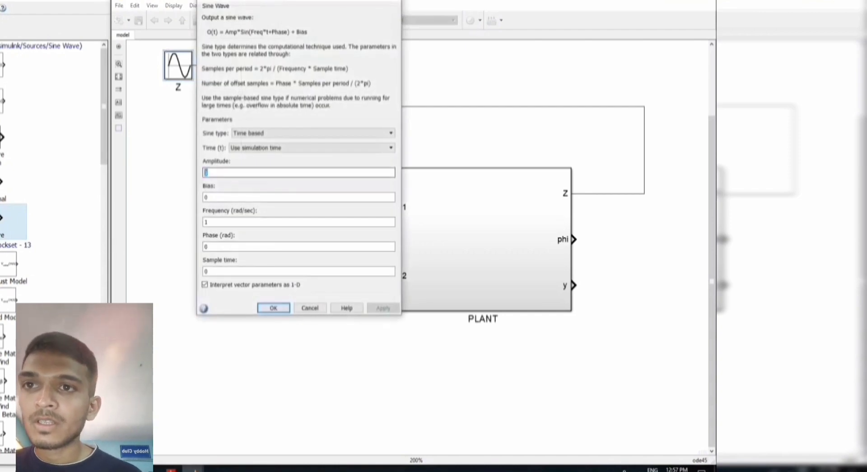
{"action": "left_click", "coordinate": [272, 308]}
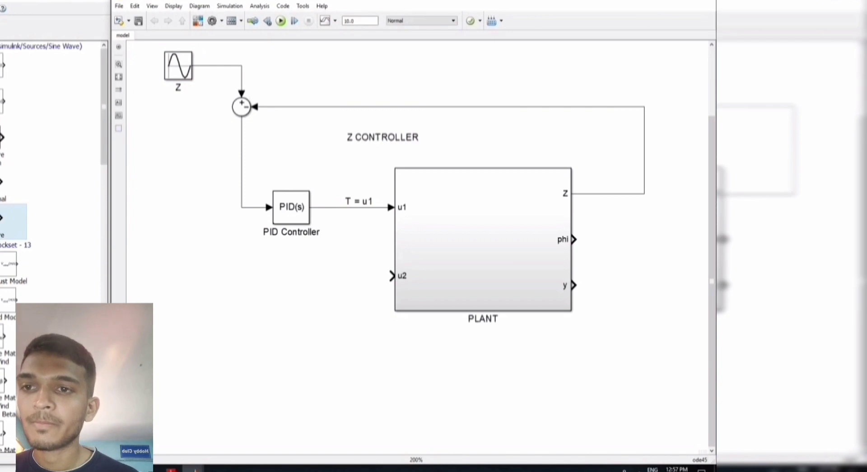
{"action": "type", "text": "en"}
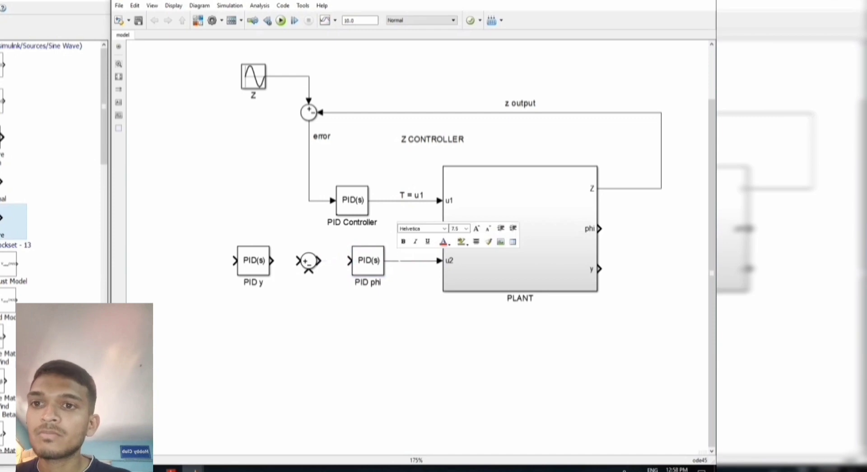
Label PID phi's signal M = u2 and wire PID y through the phi sum into PID phi.
{"action": "type", "text": "M = u2"}
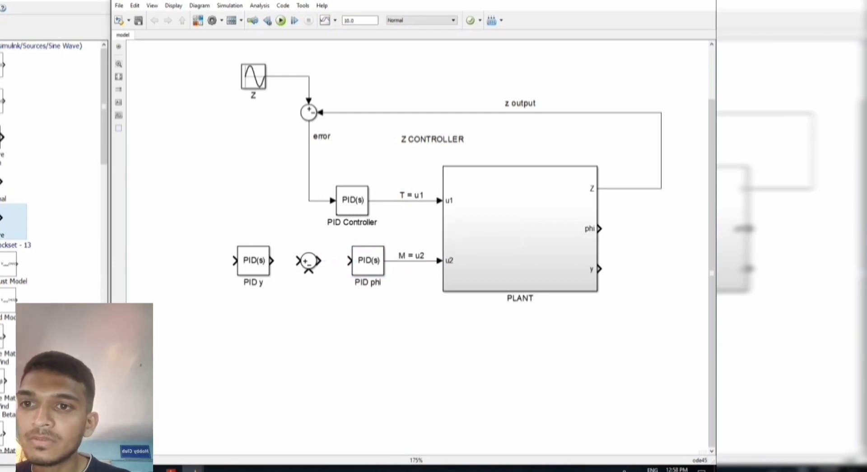
{"action": "left_click", "coordinate": [351, 200]}
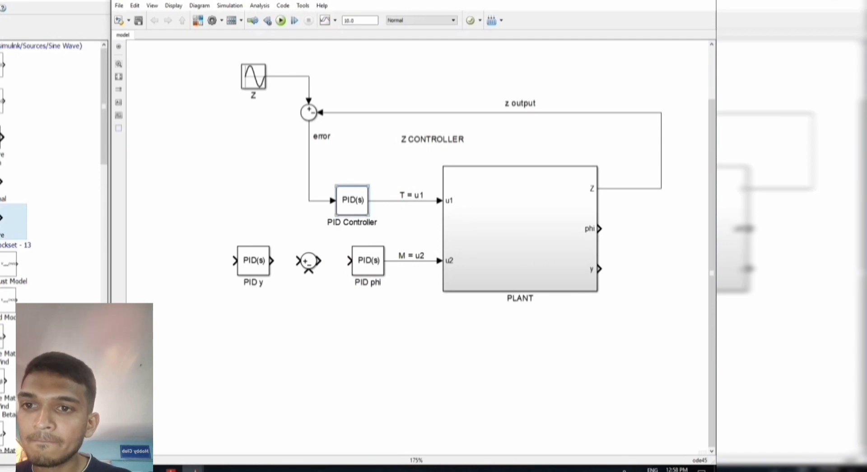
{"action": "left_click", "coordinate": [308, 261]}
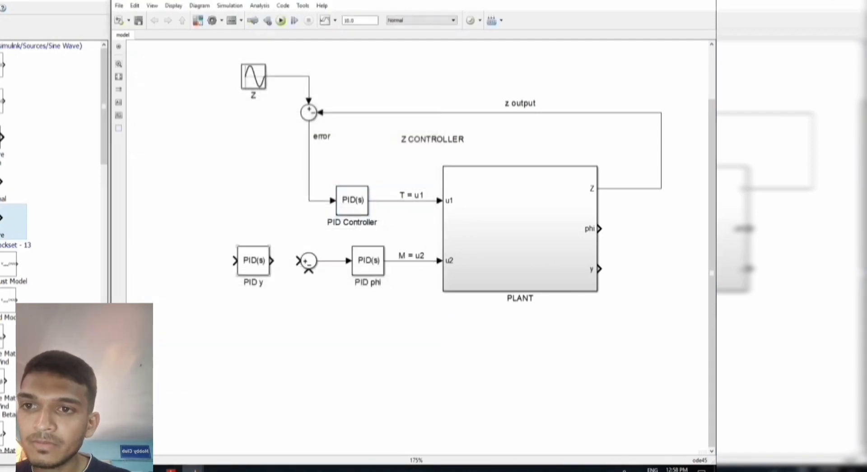
{"action": "left_click_drag", "start_coordinate": [254, 260], "coordinate": [222, 260]}
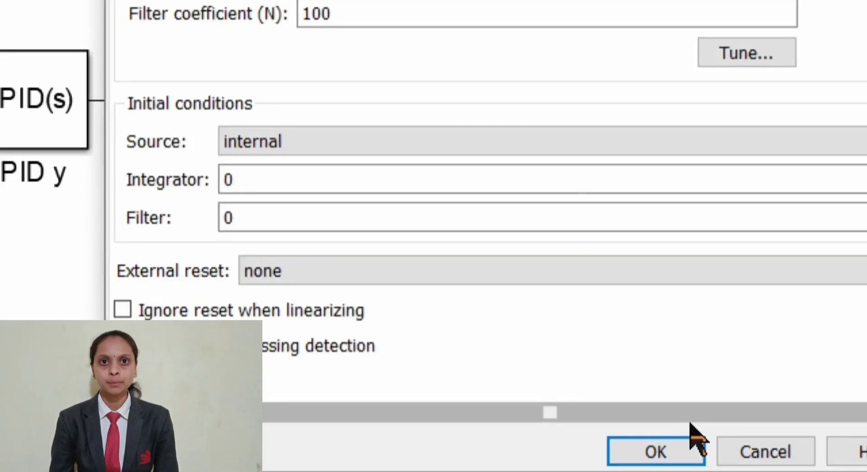
Confirm PID y's gains and review the Z loop PID Controller's gain settings.
{"action": "left_click", "coordinate": [656, 451]}
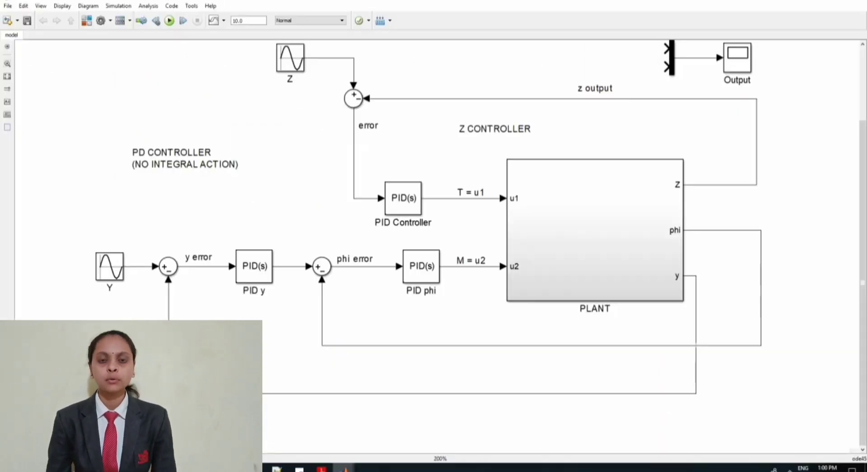
{"action": "left_click", "coordinate": [402, 198]}
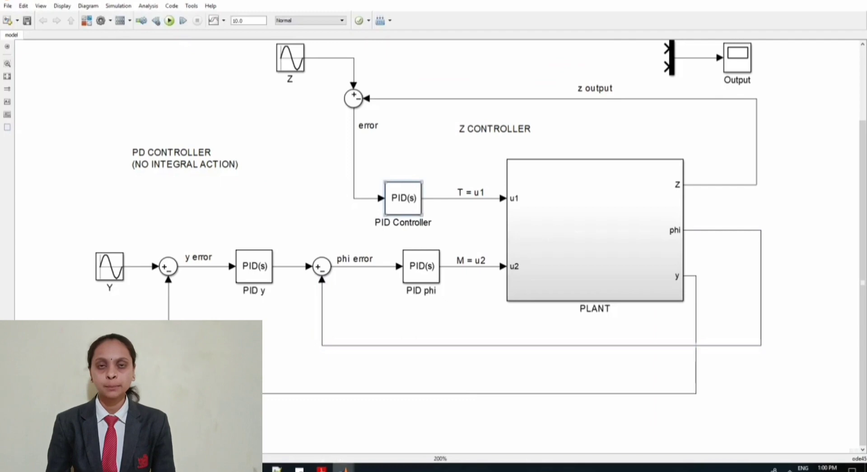
{"action": "double_click", "coordinate": [403, 198]}
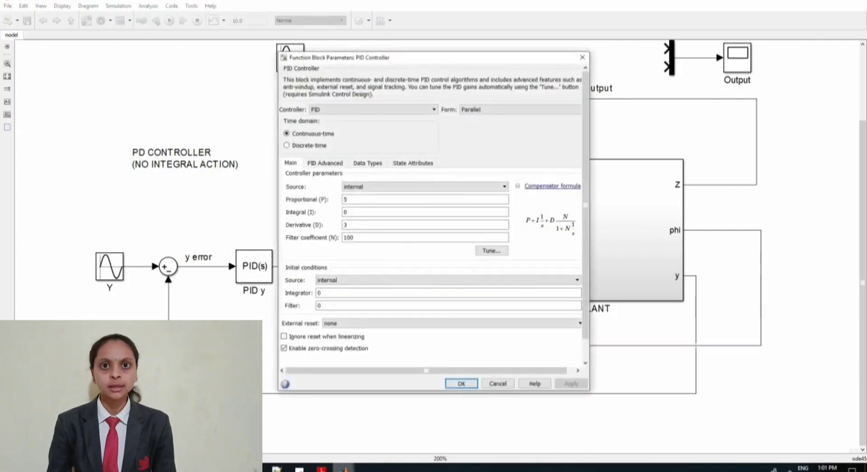
{"action": "left_click", "coordinate": [461, 383]}
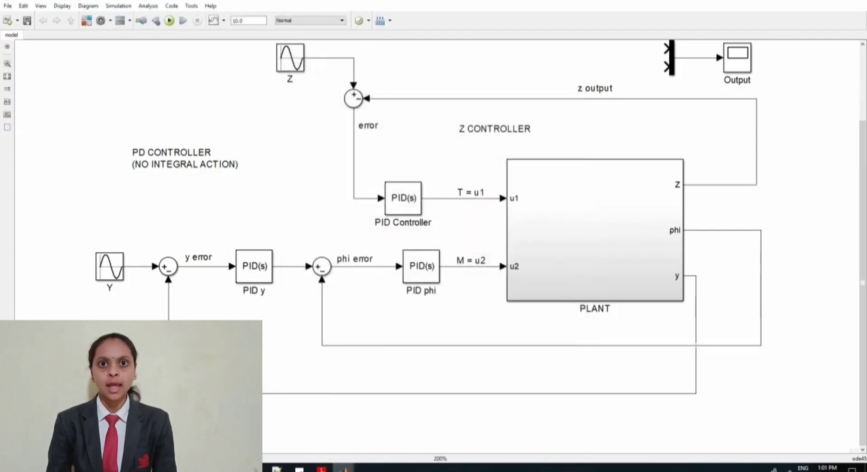
{"action": "left_click", "coordinate": [254, 266]}
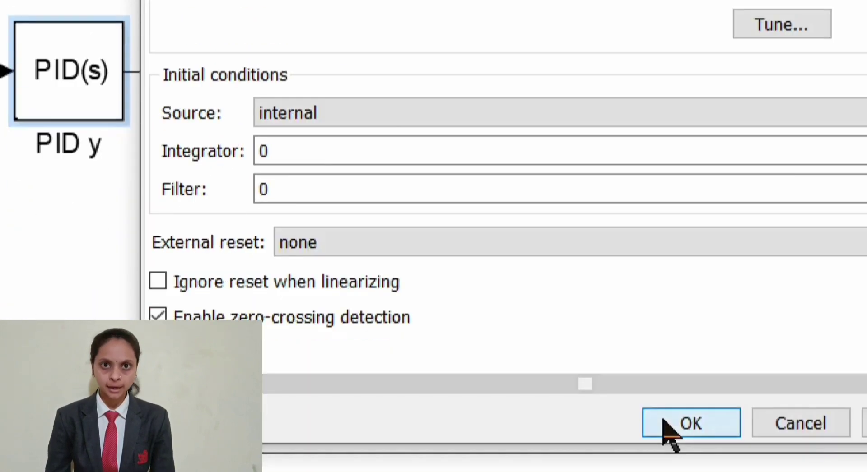
{"action": "left_click", "coordinate": [690, 422]}
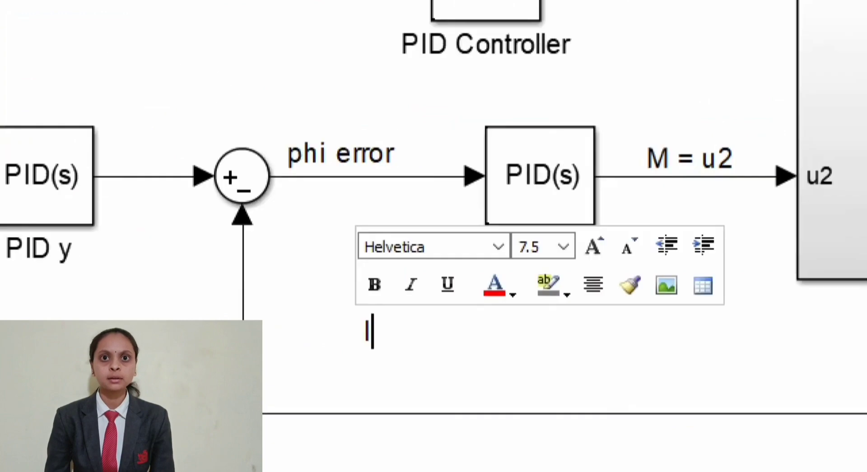
Add the note INNER LOOP MUST HAVE FASTER DYNAMICS THAN OUTER beneath PID phi.
{"action": "type", "text": "INNER LOOP MUST"}
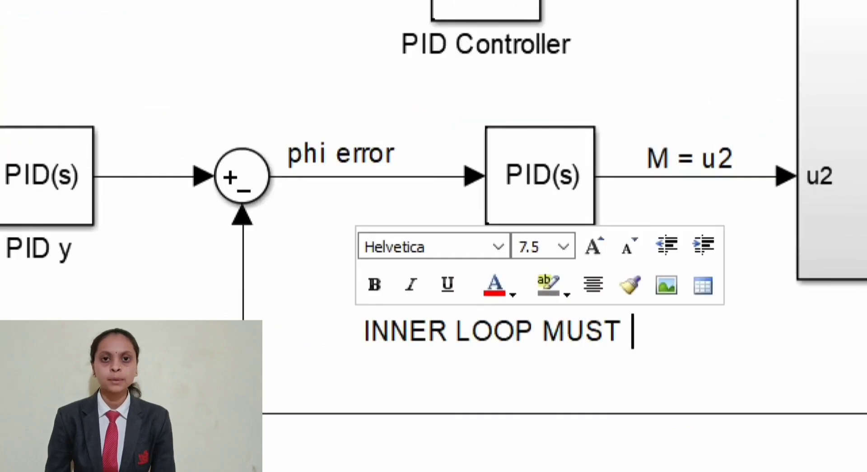
{"action": "type", "text": "HAVE FASTER DYNAMIC"}
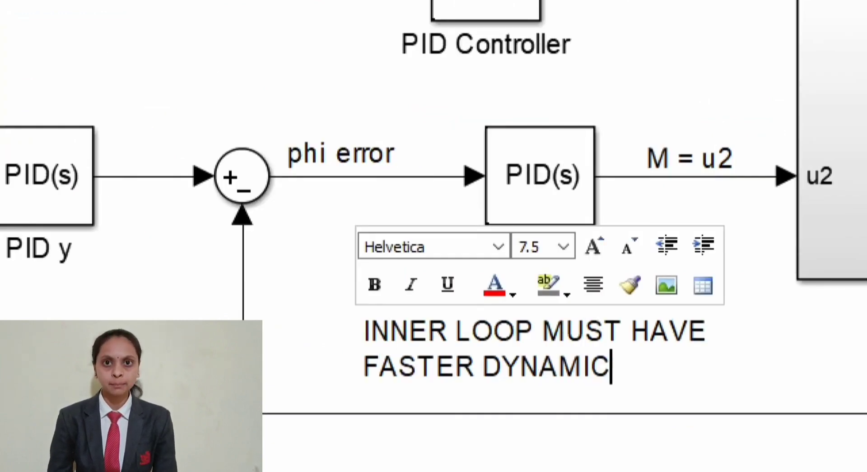
{"action": "type", "text": "S THAN OUTER"}
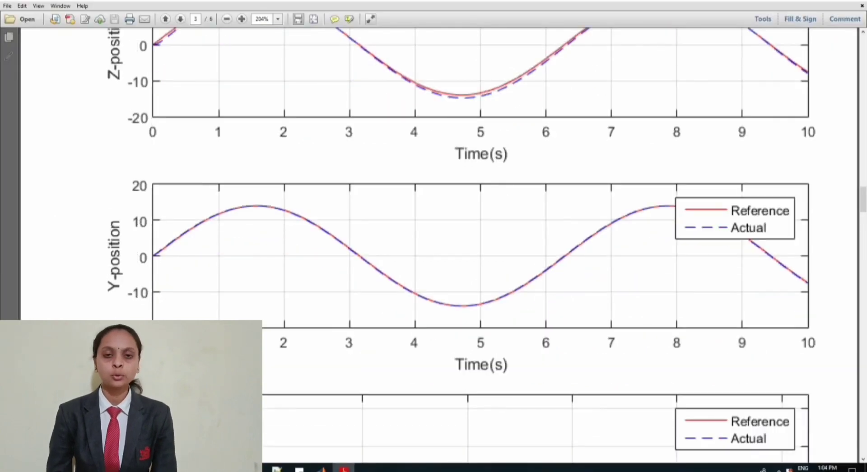
Review the reference-versus-actual position plots, then run the cascaded Simulink model.
{"action": "scroll", "scroll_direction": "down", "scroll_amount": 3}
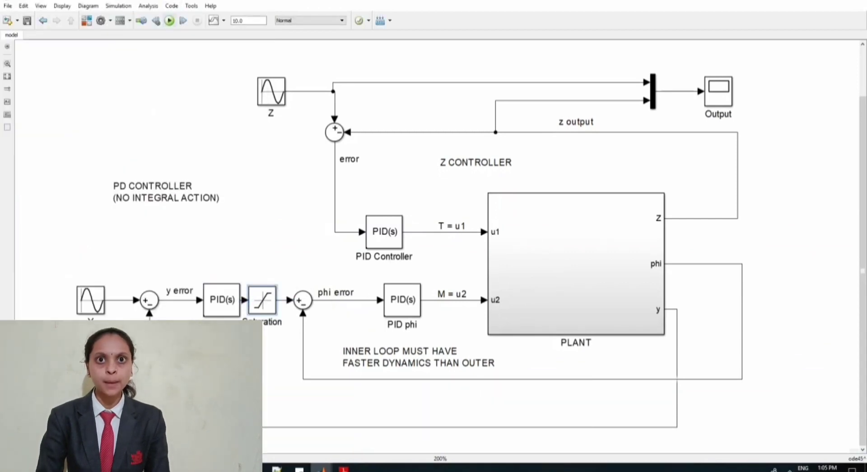
{"action": "left_click", "coordinate": [169, 21]}
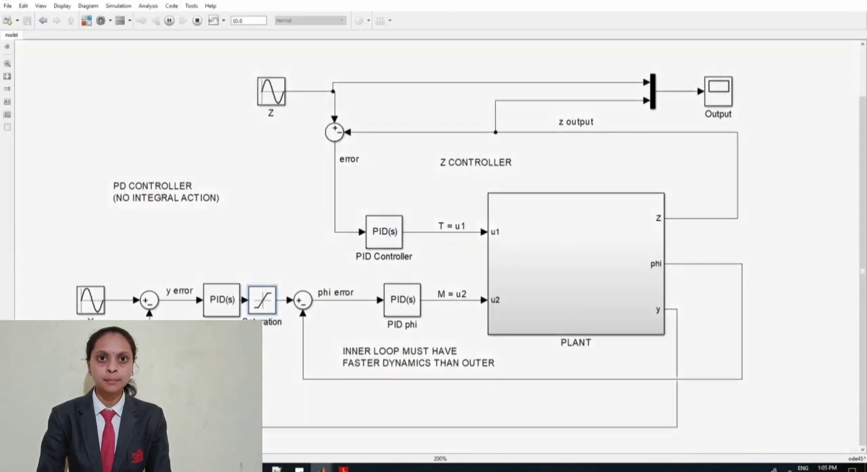